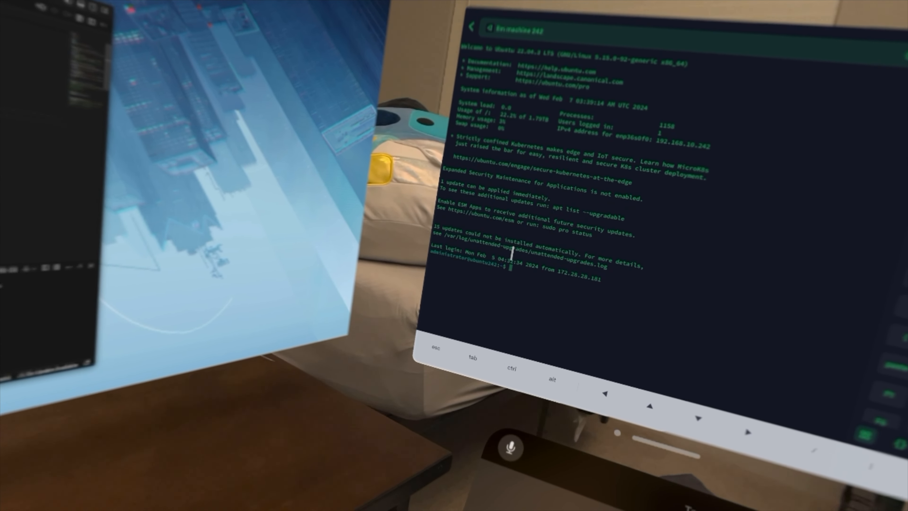
text(asdfjjasdkfjalskdjf)
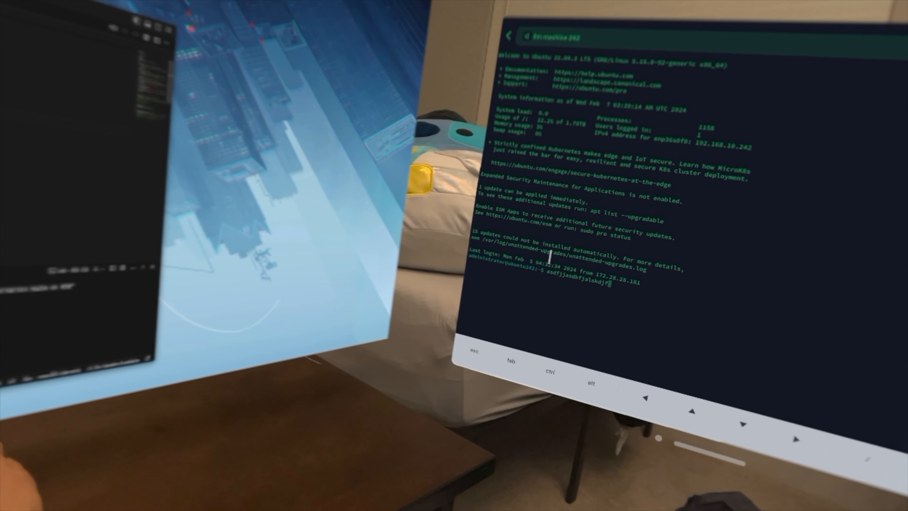